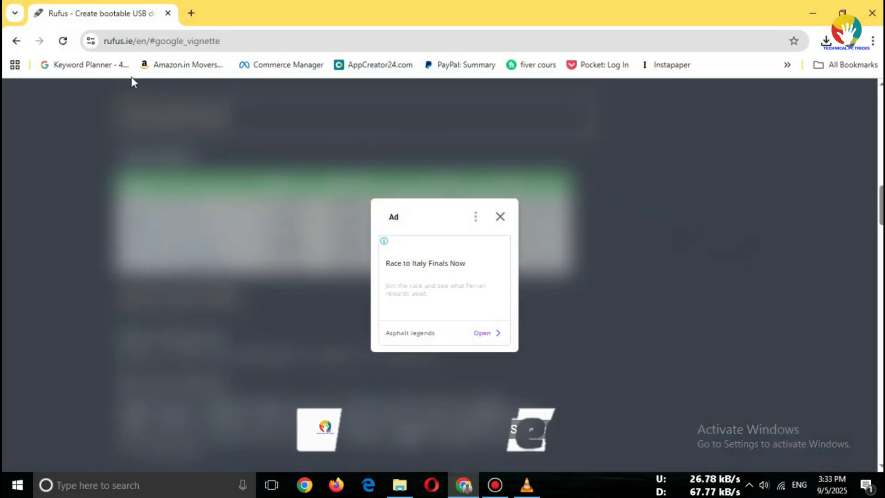
# Step: Dismiss the ad on rufus.ie and run the downloaded rufus-4.9.exe from File Explorer
pyautogui.click(500, 216)
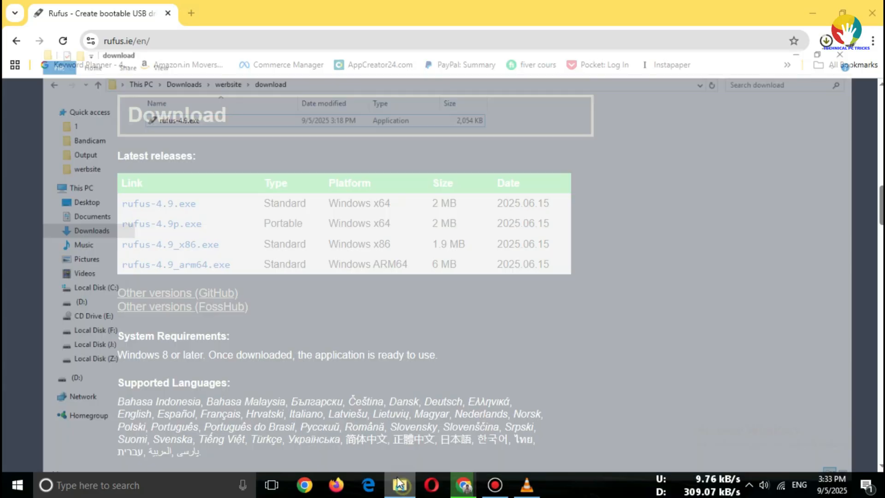
pyautogui.rightClick(178, 77)
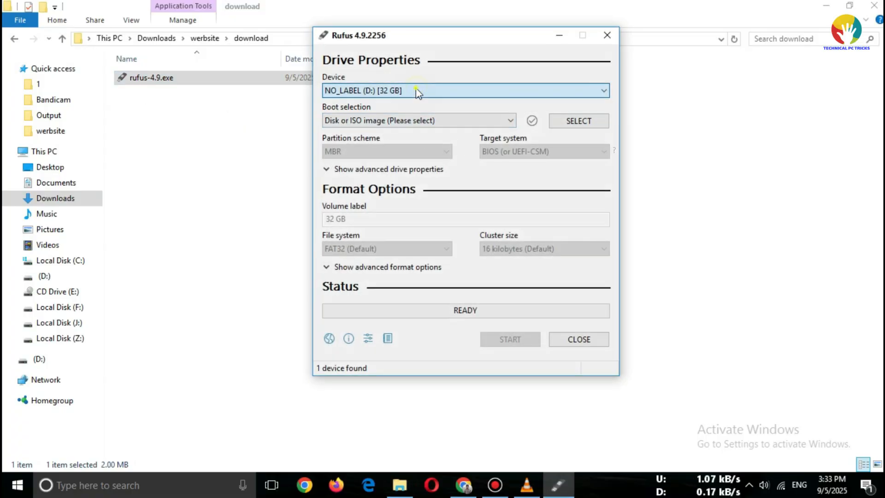
pyautogui.click(578, 121)
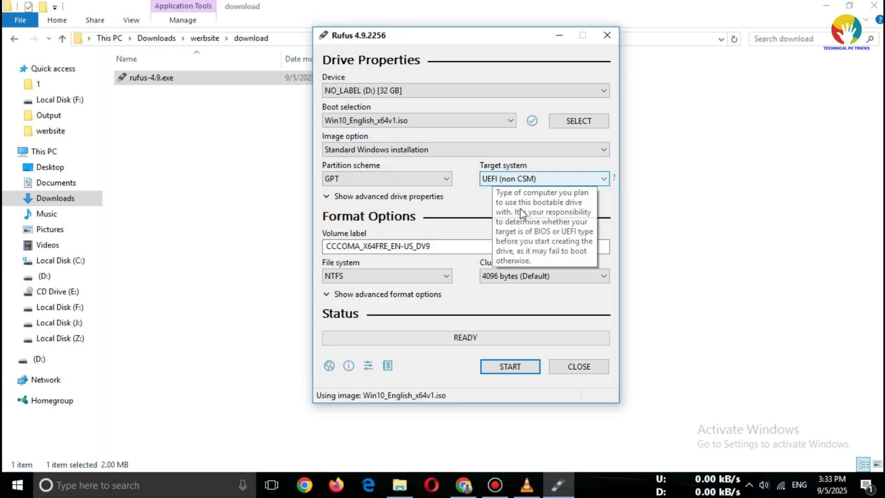
pyautogui.moveTo(536, 185)
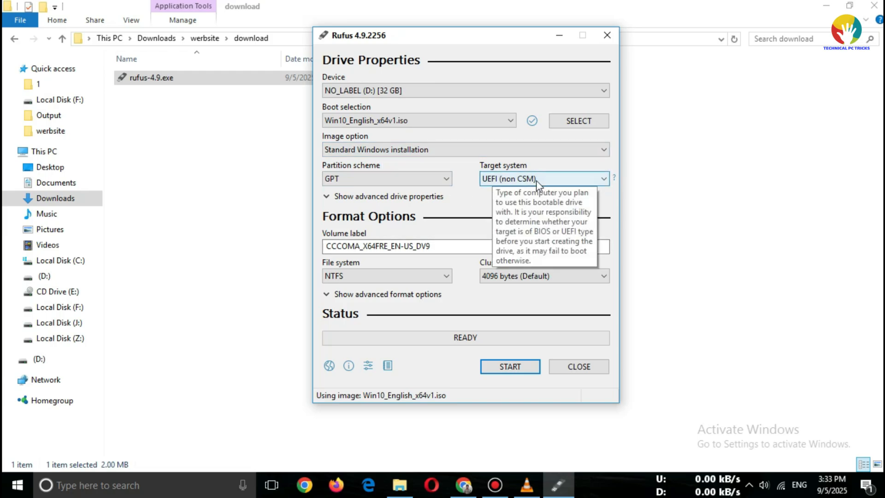
pyautogui.moveTo(505, 181)
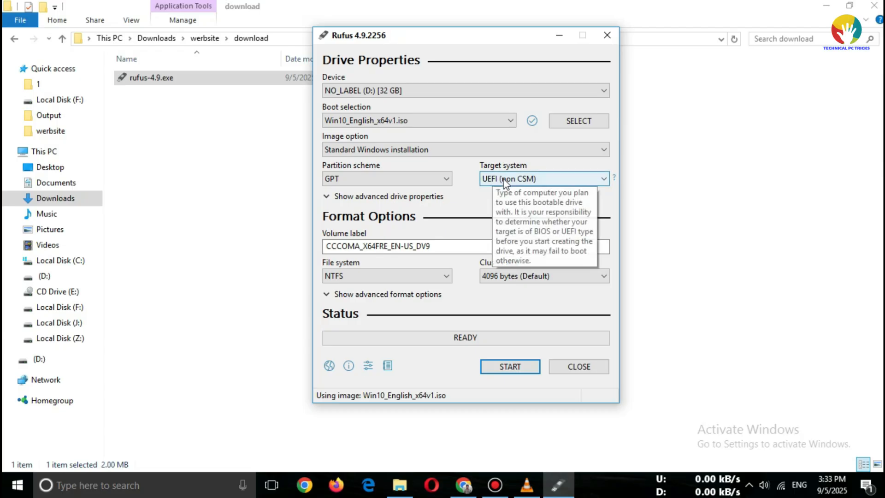
pyautogui.moveTo(526, 208)
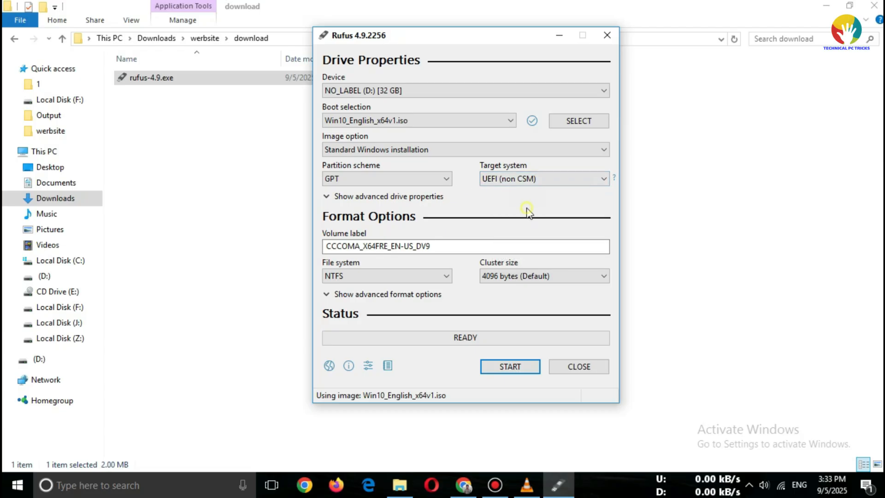
pyautogui.moveTo(543, 178)
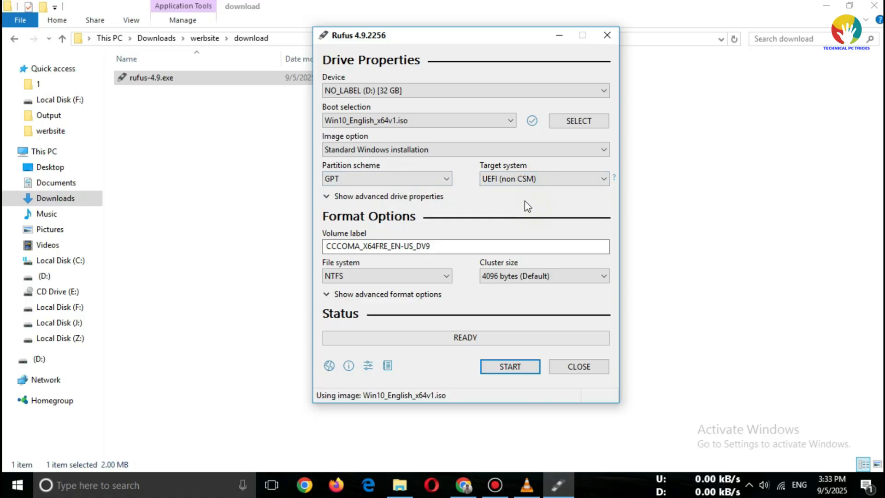
pyautogui.moveTo(508, 366)
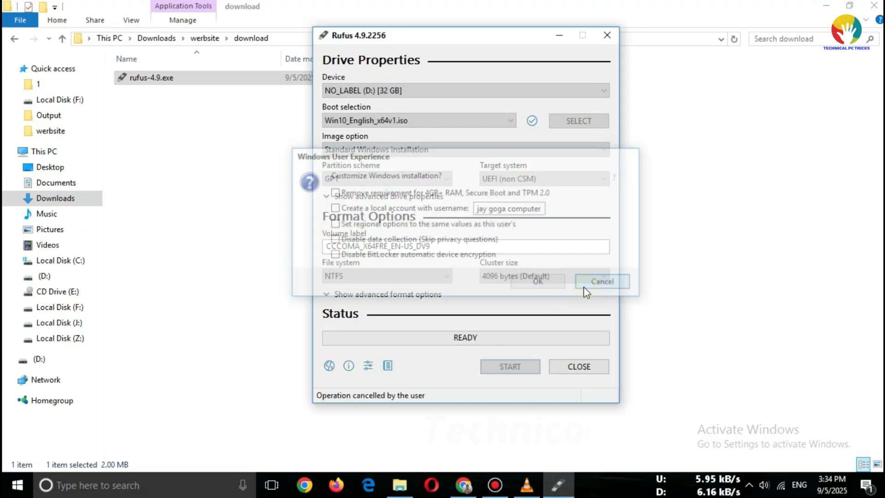
pyautogui.click(601, 281)
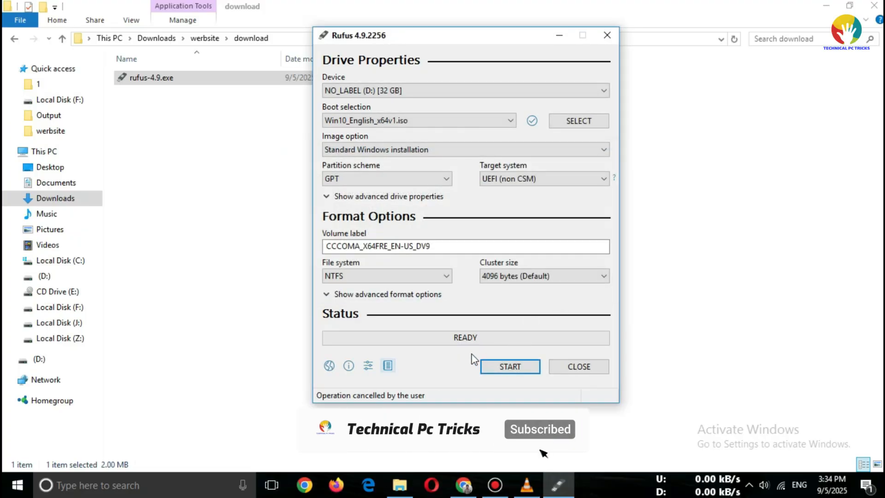